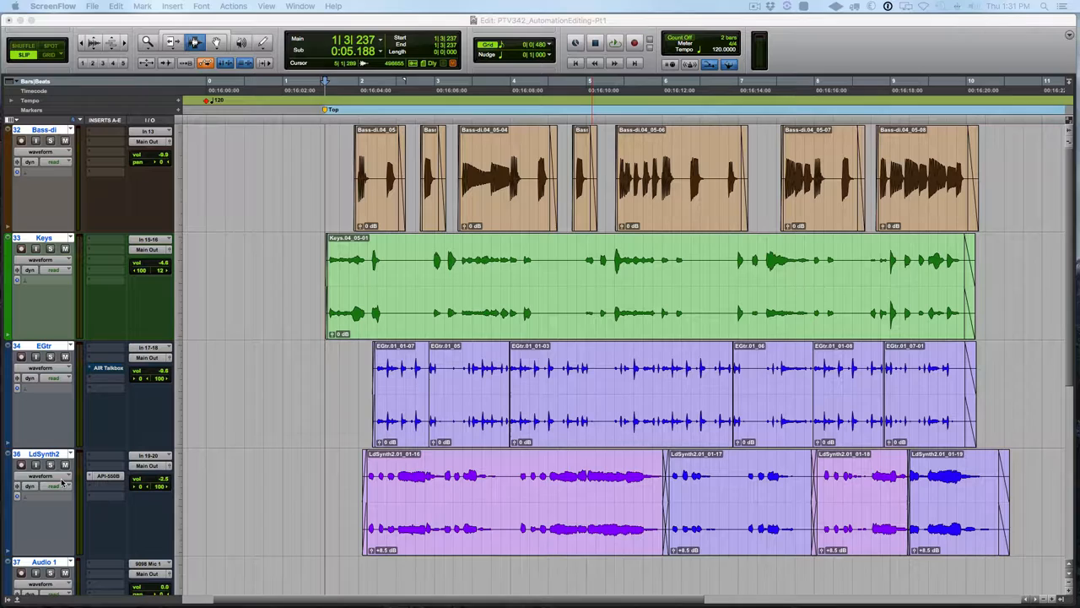
# Show LdSynth2's Volume view and drag a deep volume dip before its first clip
pyautogui.click(53, 486)
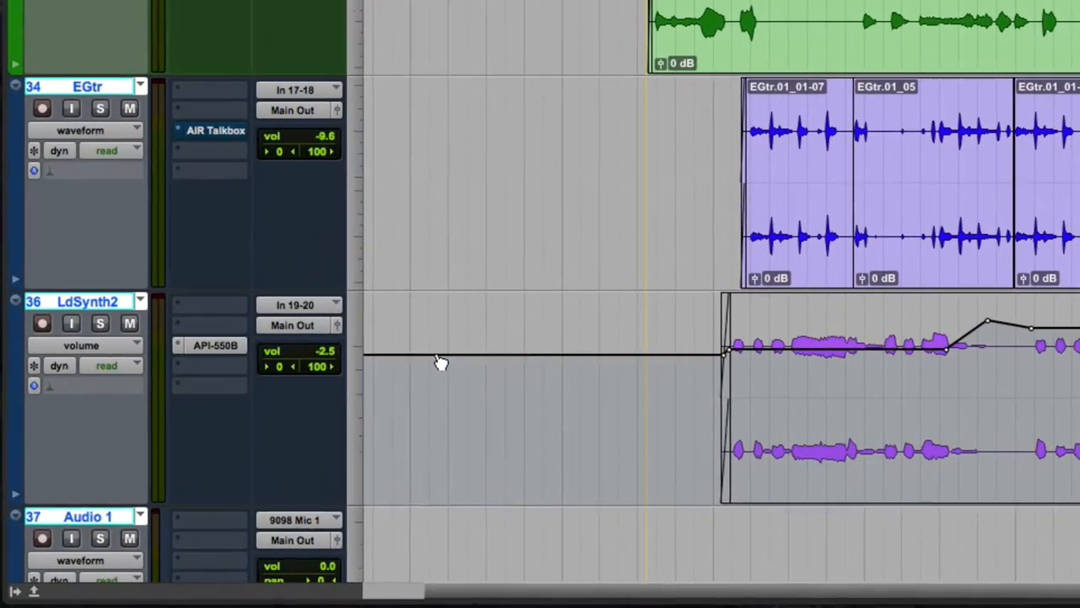
pyautogui.moveTo(439, 355); pyautogui.dragTo(526, 452)
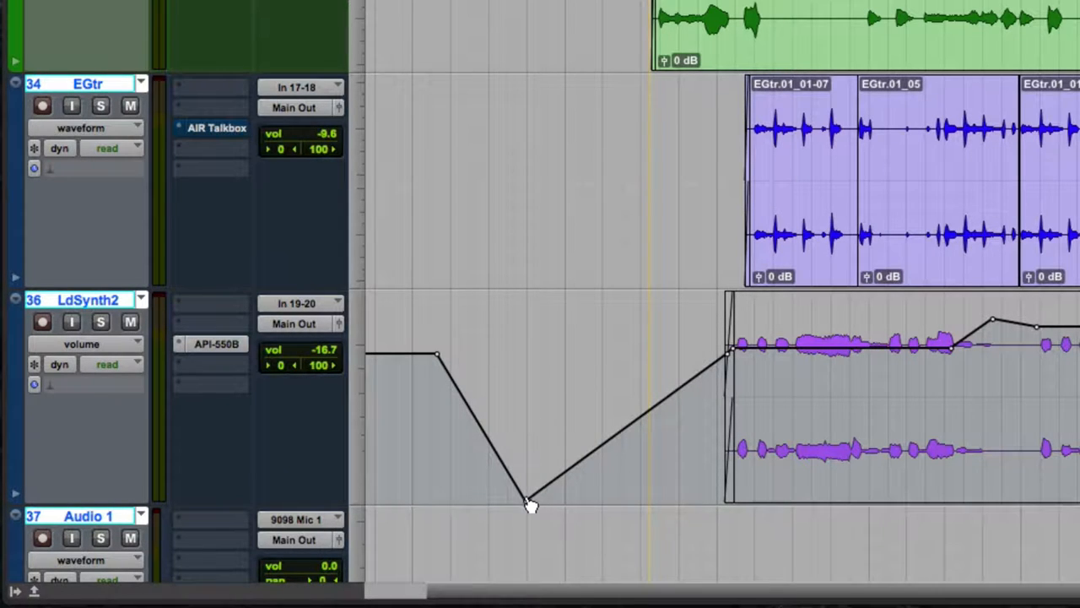
pyautogui.moveTo(607, 445)
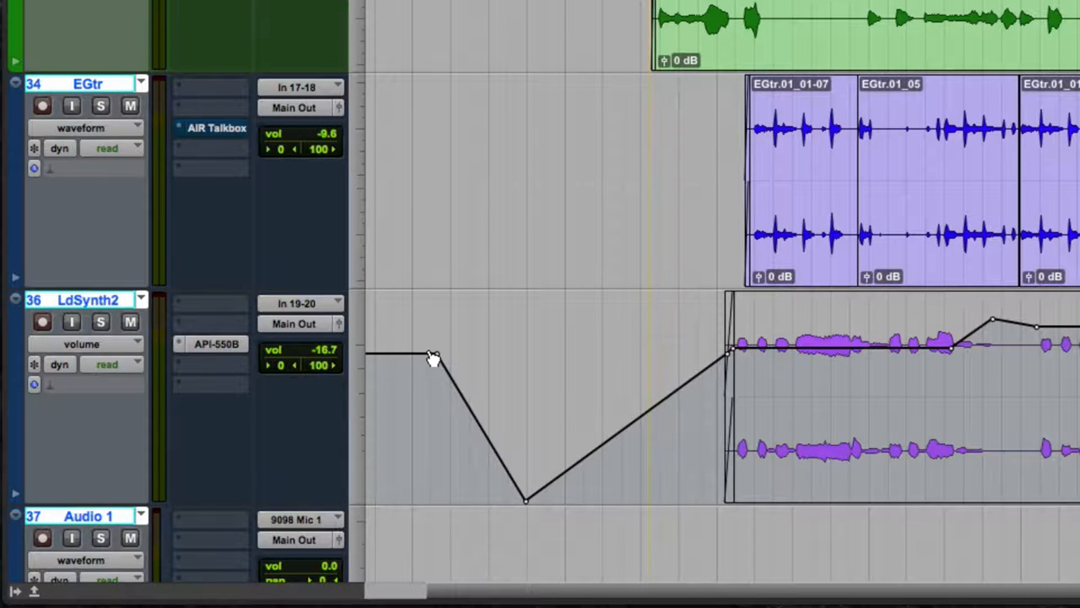
pyautogui.moveTo(527, 505)
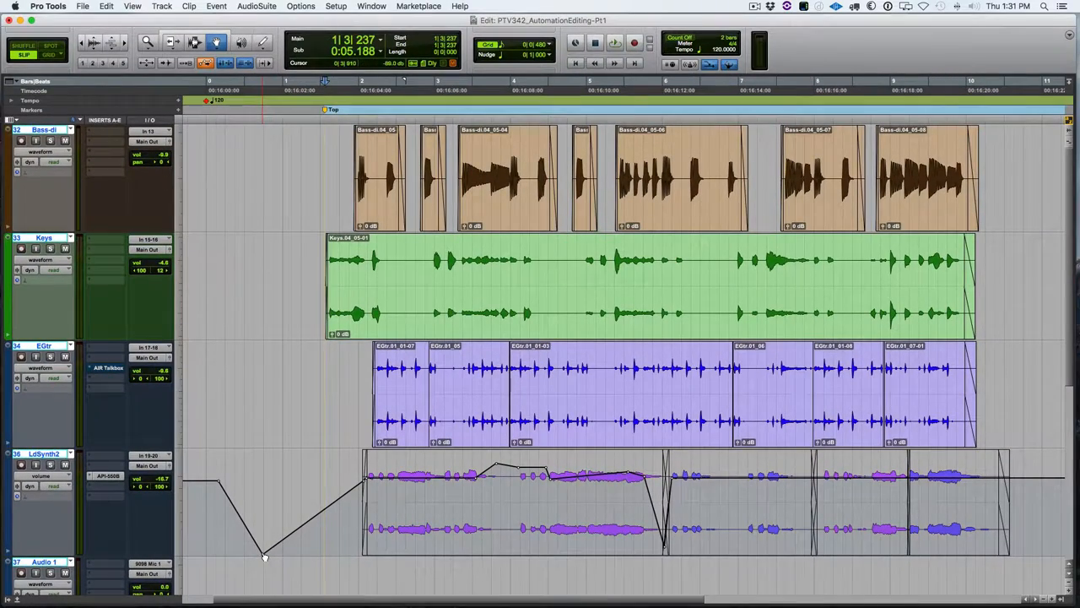
# Switch LdSynth2's track view to Mute and draw a muted section before the first clip
pyautogui.click(37, 476)
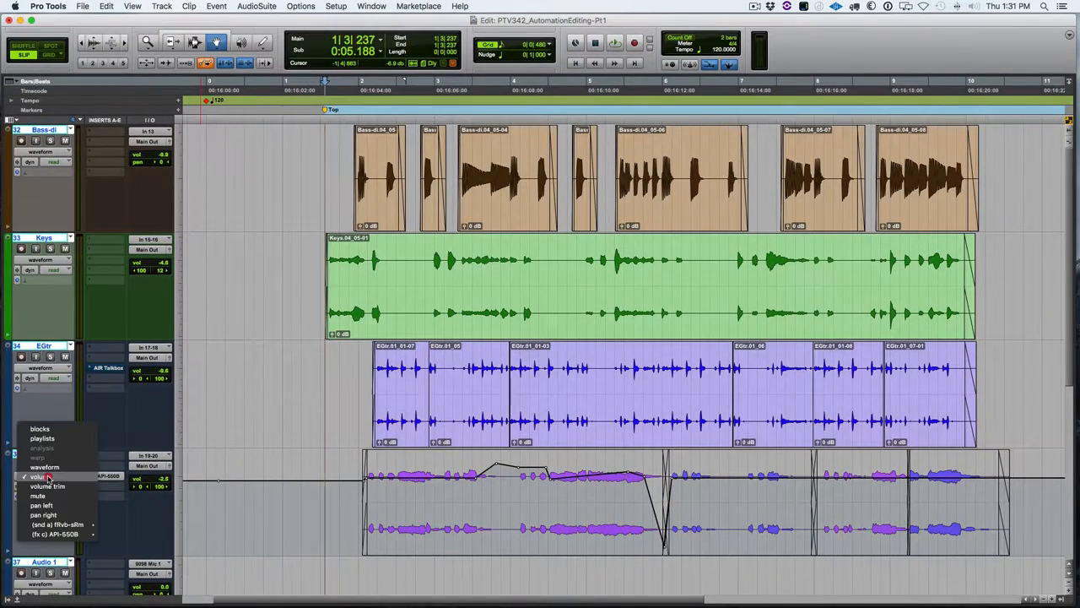
pyautogui.click(44, 466)
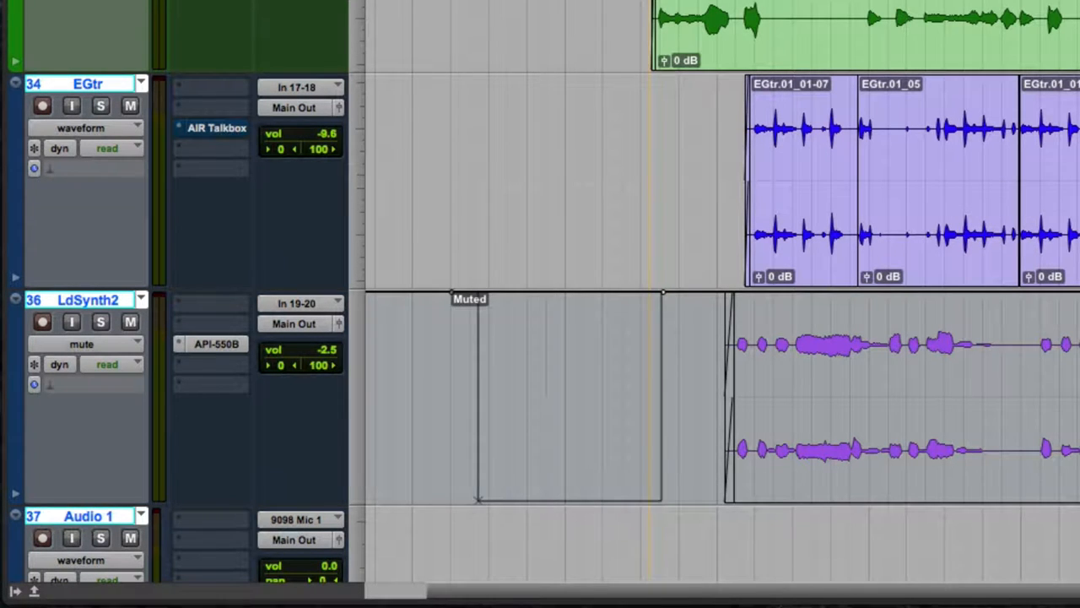
pyautogui.click(130, 322)
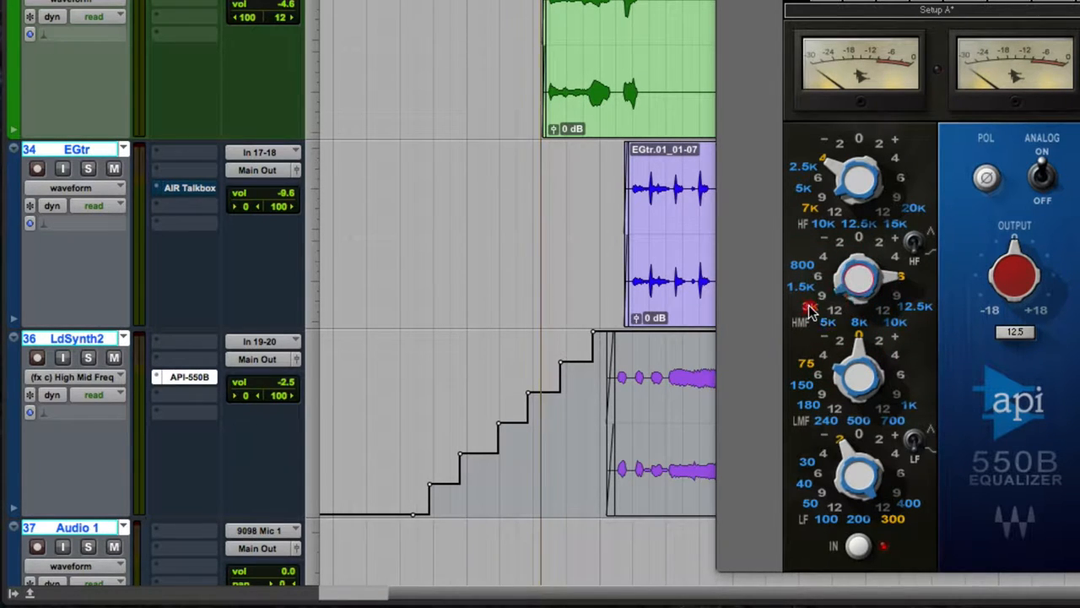
pyautogui.moveTo(743, 50)
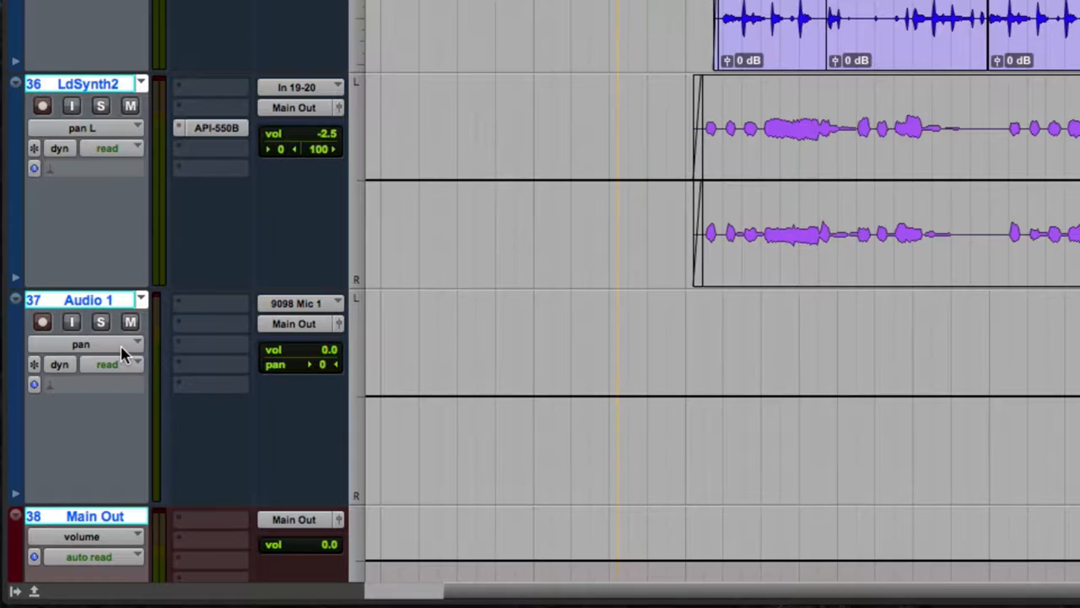
# Keep Audio 1 on Pan view and write a pan move sweeping hard right
pyautogui.click(135, 344)
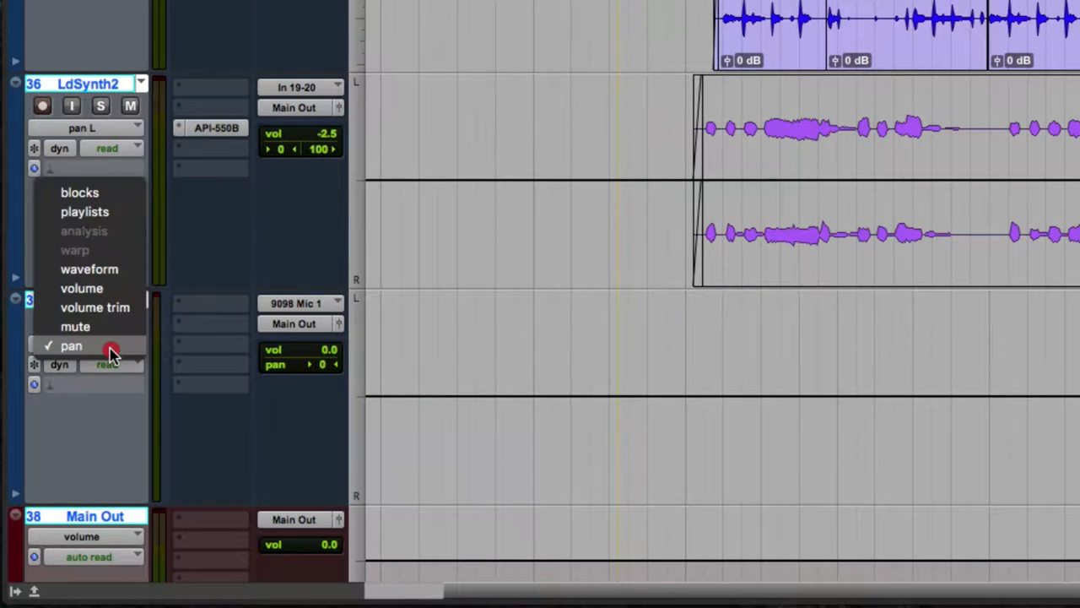
pyautogui.click(71, 345)
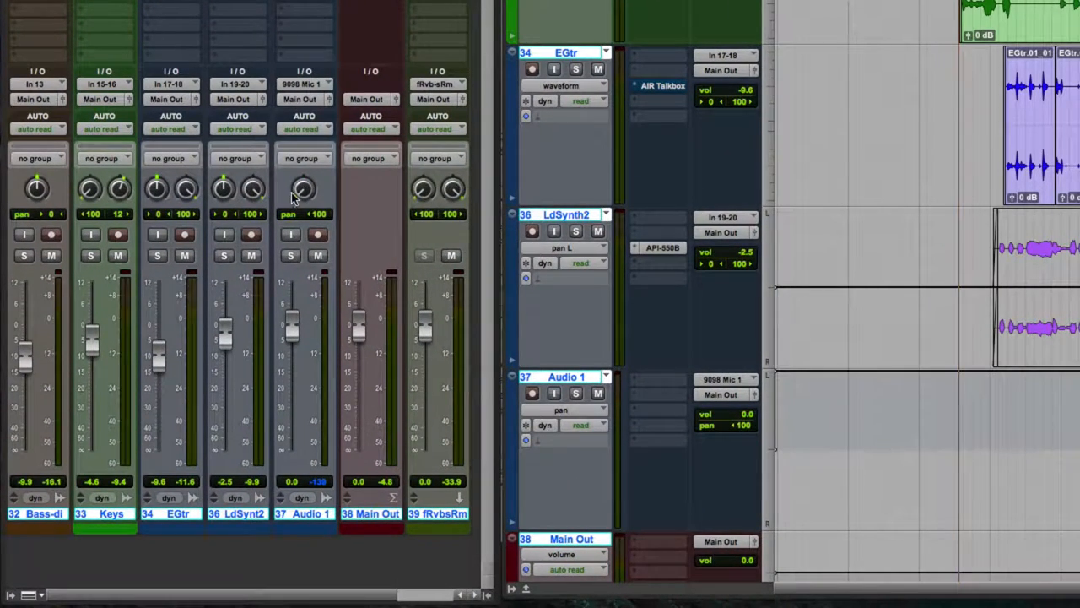
pyautogui.moveTo(780, 377)
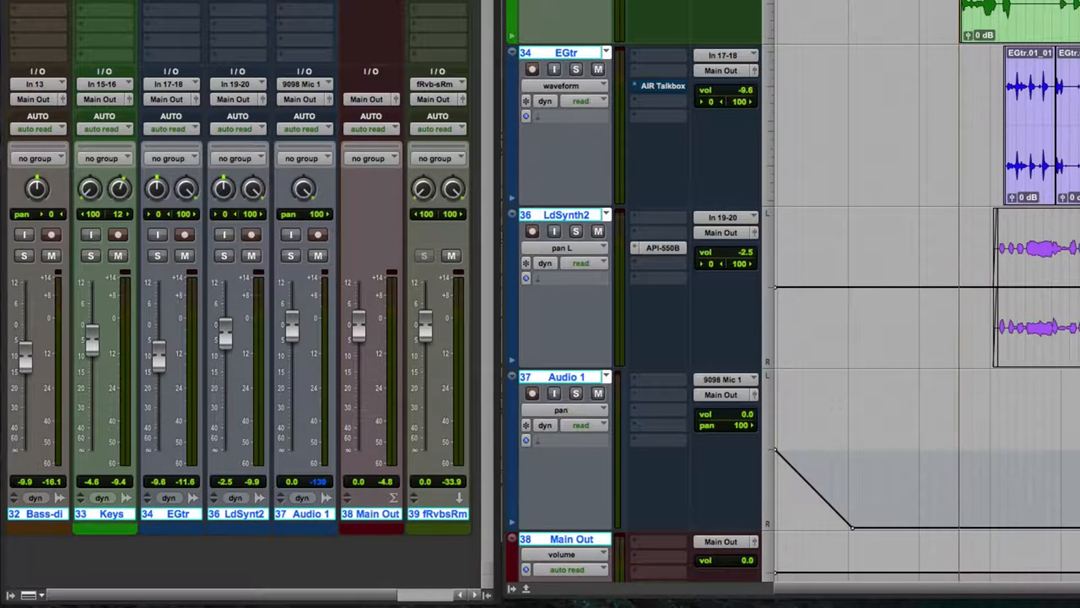
pyautogui.moveTo(304, 188); pyautogui.dragTo(308, 199)
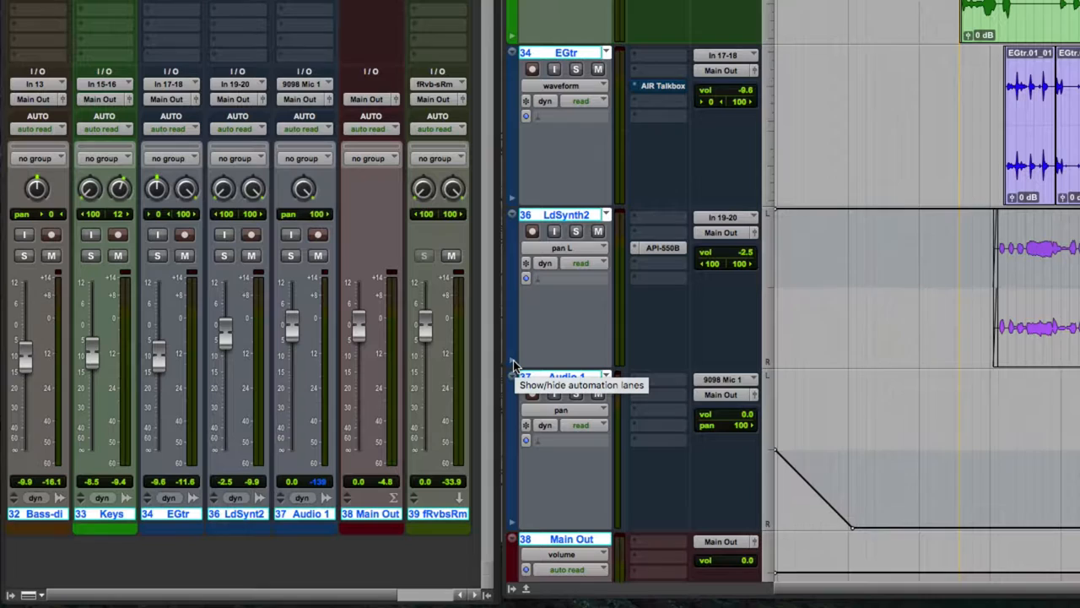
# Reveal a new automation lane under LdSynth2 and set it to Pan
pyautogui.click(512, 365)
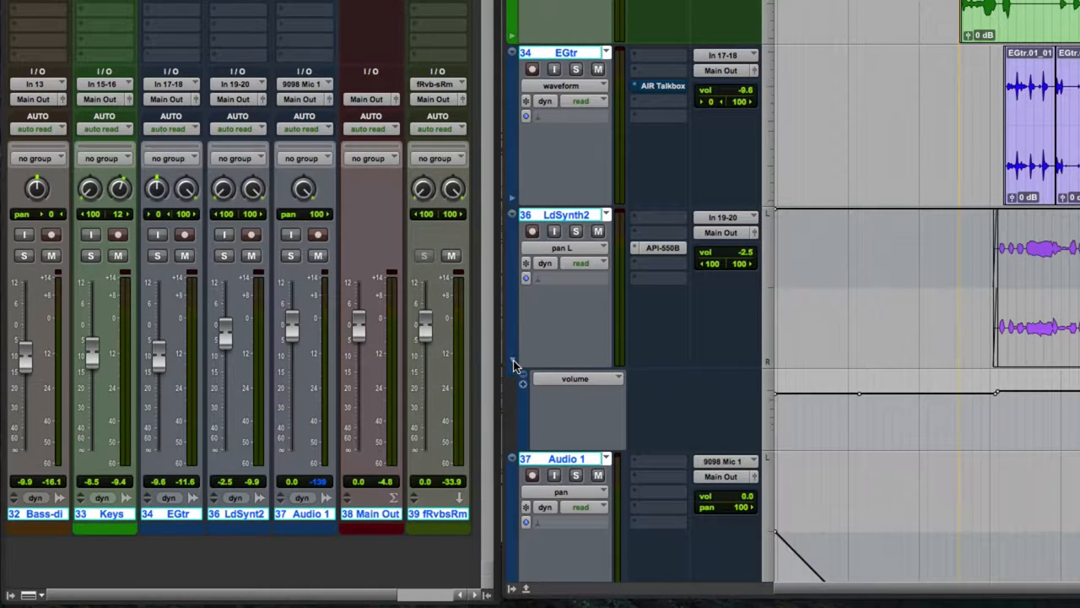
pyautogui.moveTo(519, 376)
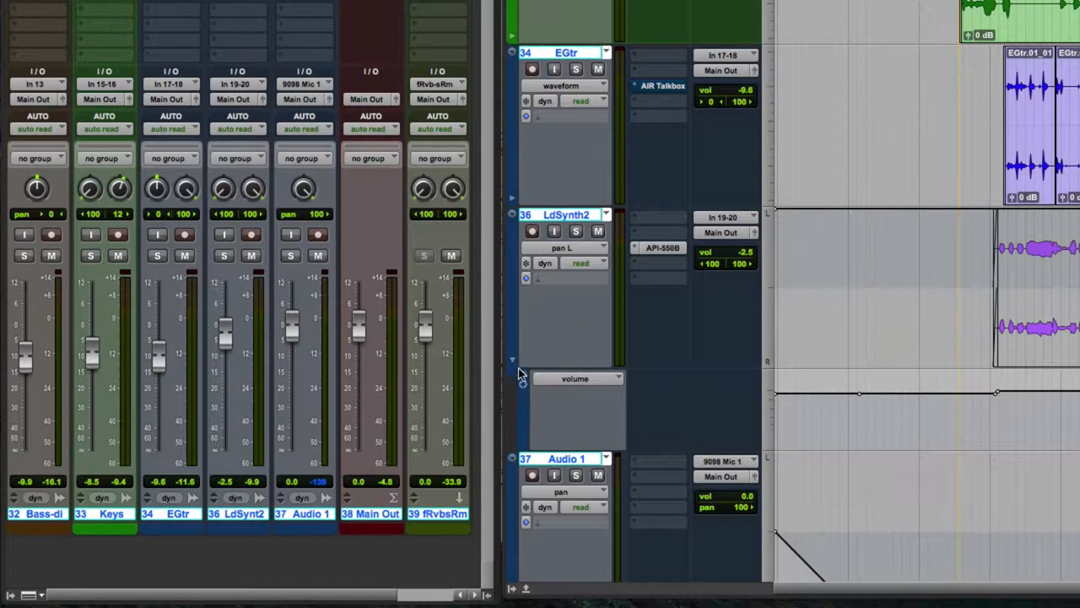
pyautogui.moveTo(513, 364)
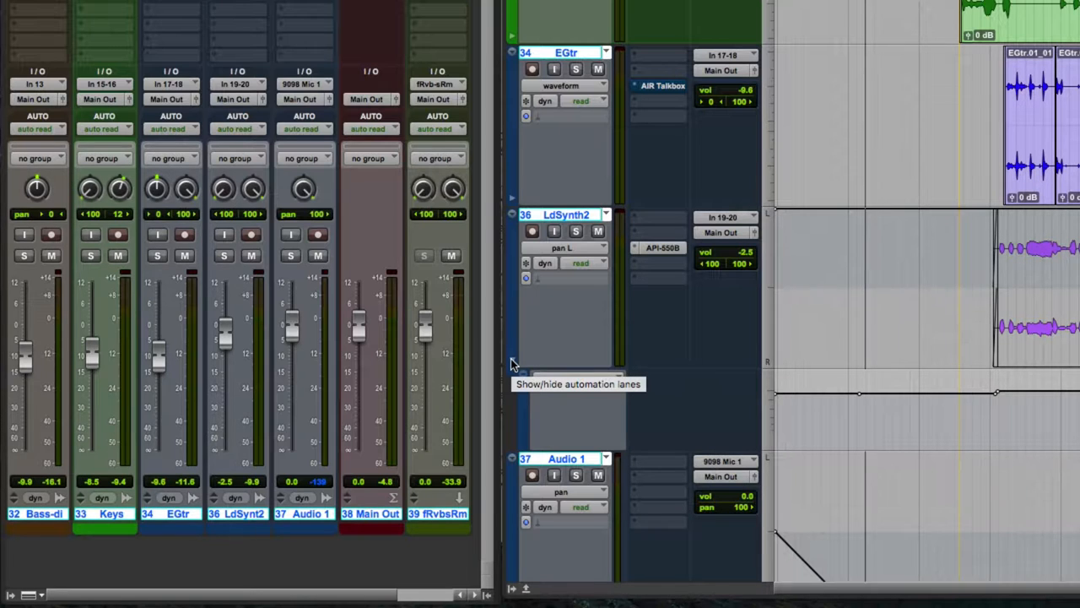
pyautogui.click(512, 362)
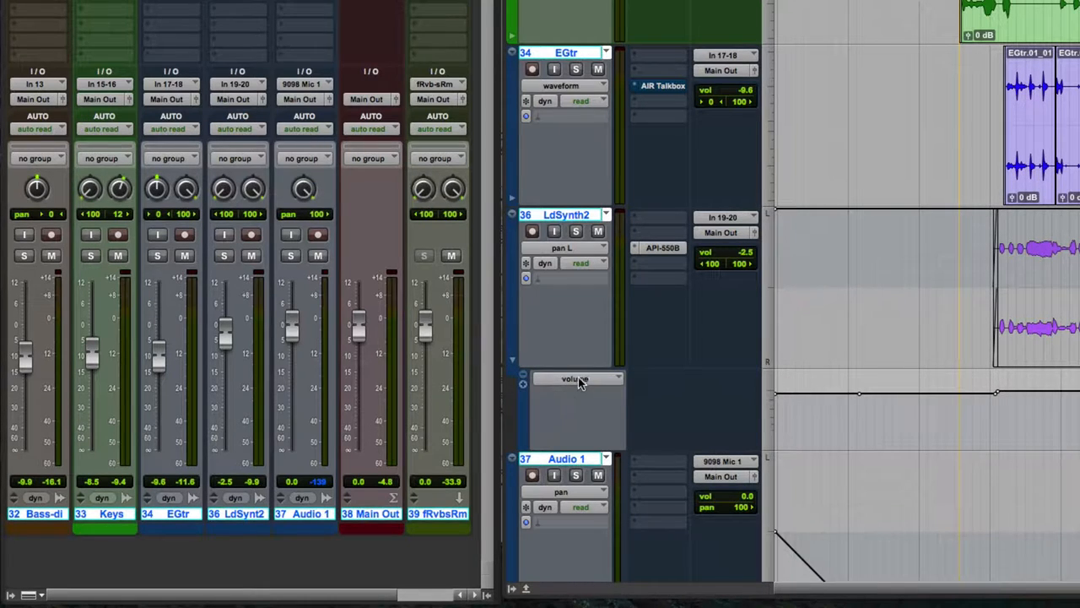
pyautogui.click(573, 378)
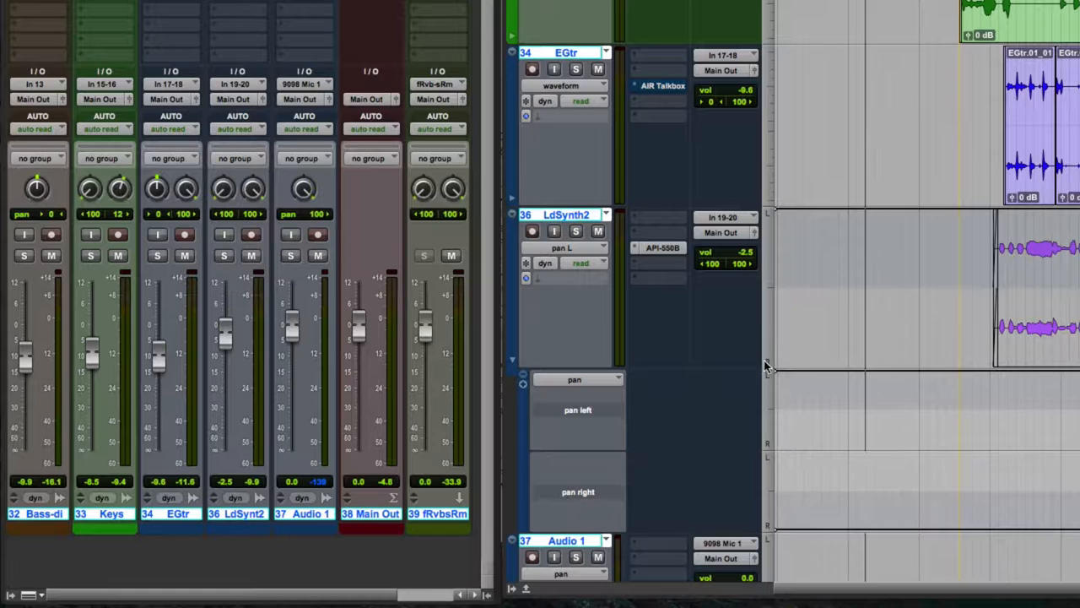
pyautogui.moveTo(832, 377)
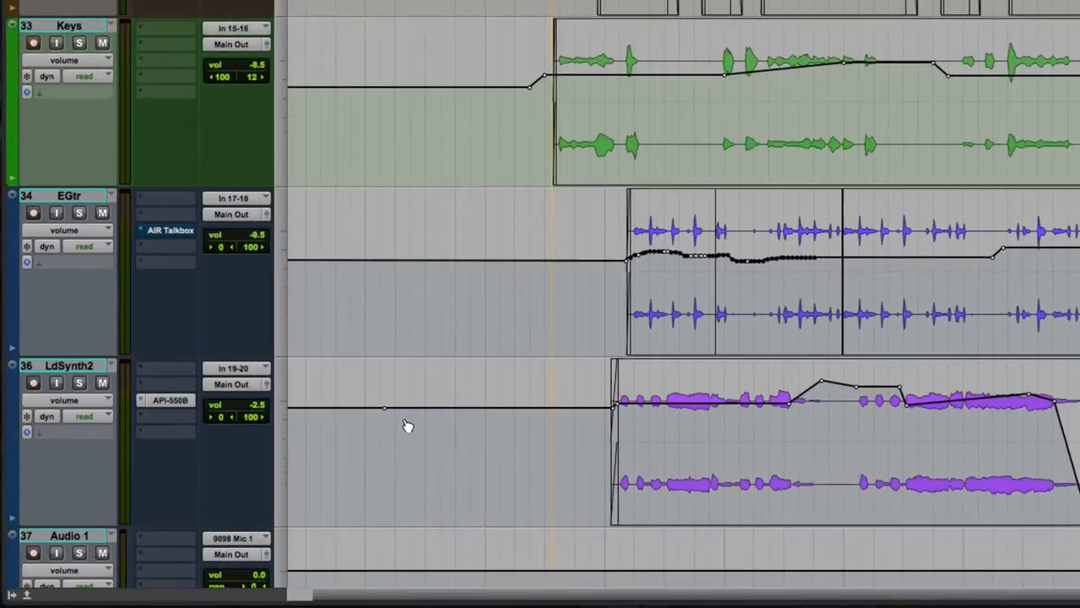
# Add LdSynth2 volume breakpoints before the clip and drag them into peaks and dips (~+2.2 dB)
pyautogui.scroll(-3)
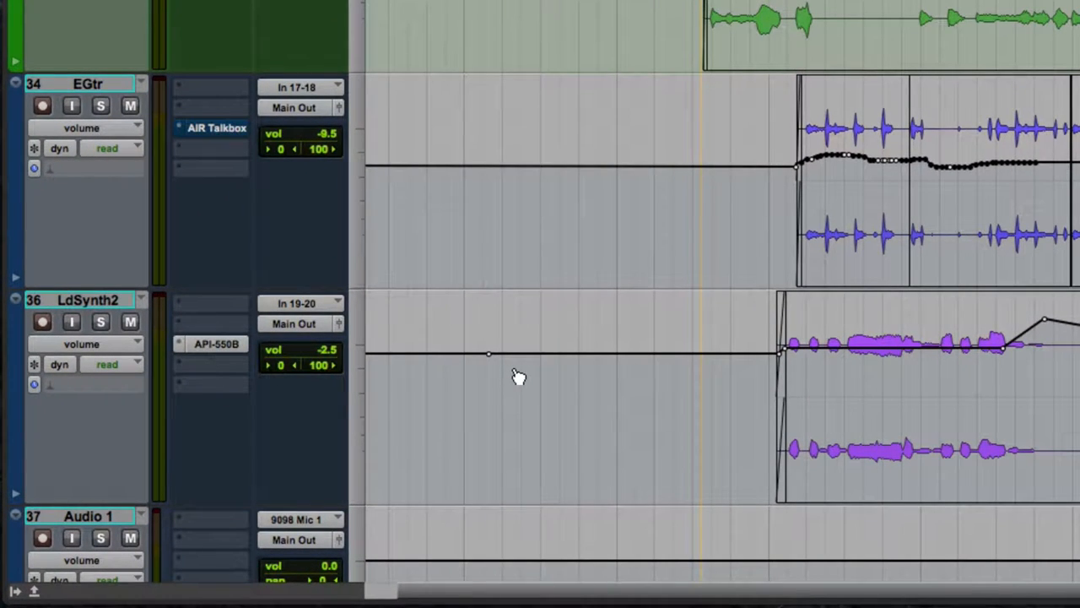
pyautogui.click(416, 353)
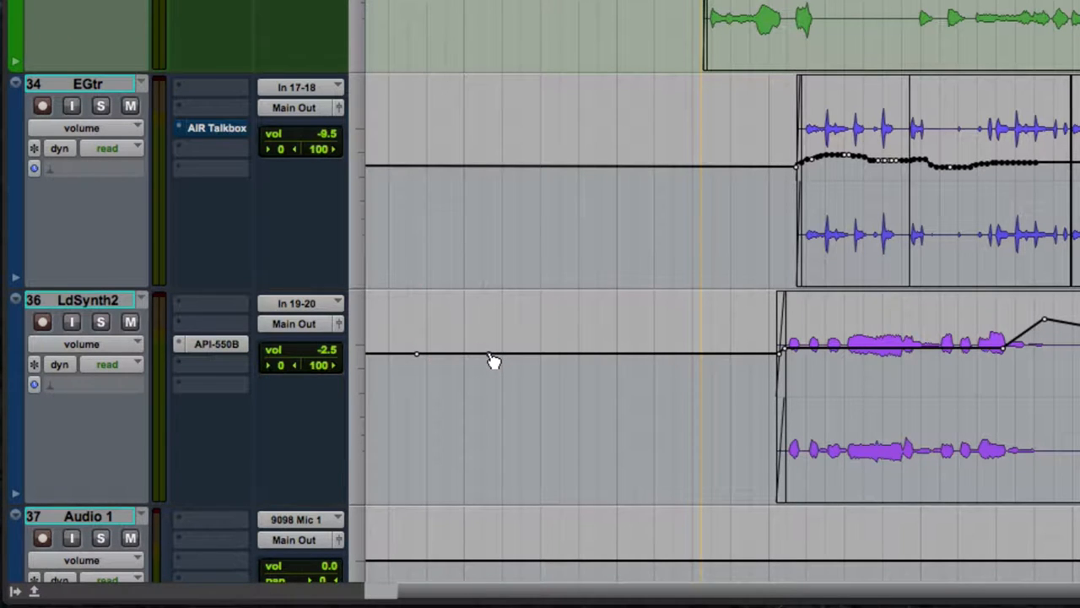
pyautogui.moveTo(494, 353); pyautogui.dragTo(493, 316)
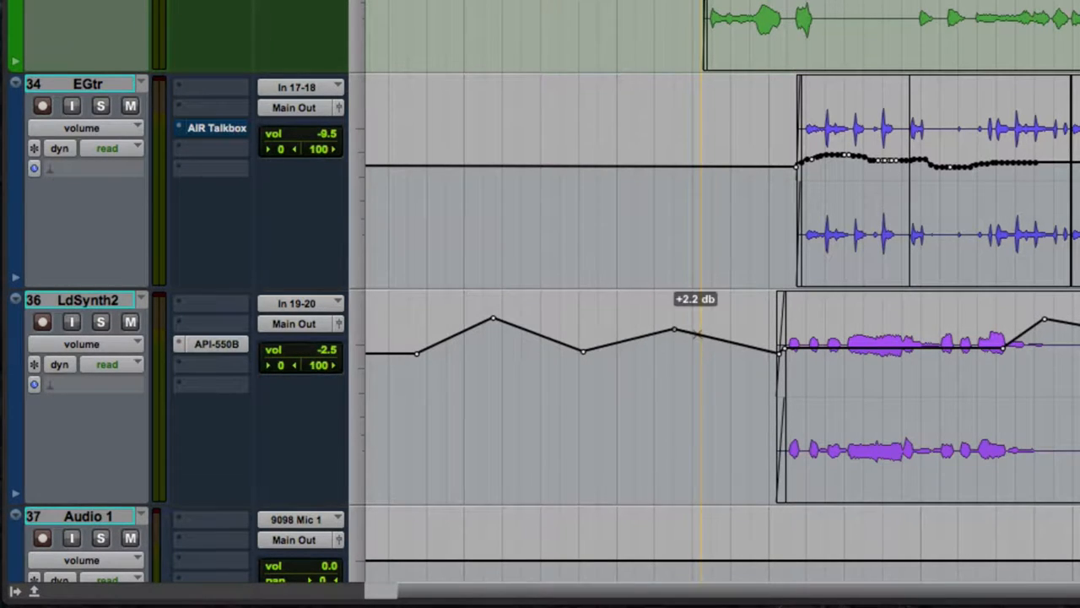
pyautogui.moveTo(675, 331); pyautogui.dragTo(716, 363)
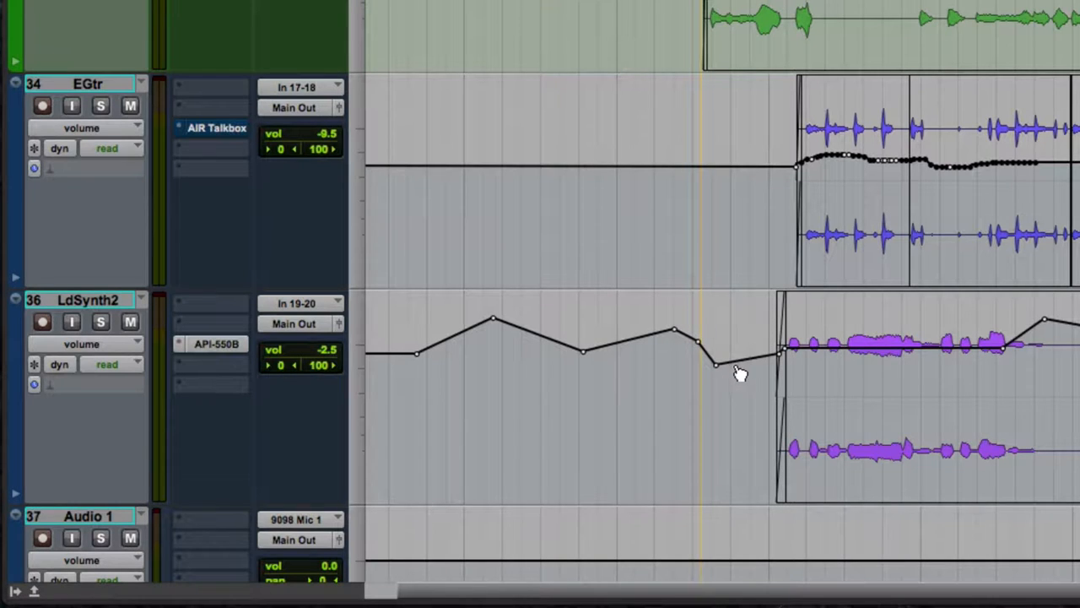
pyautogui.moveTo(715, 364); pyautogui.dragTo(736, 401)
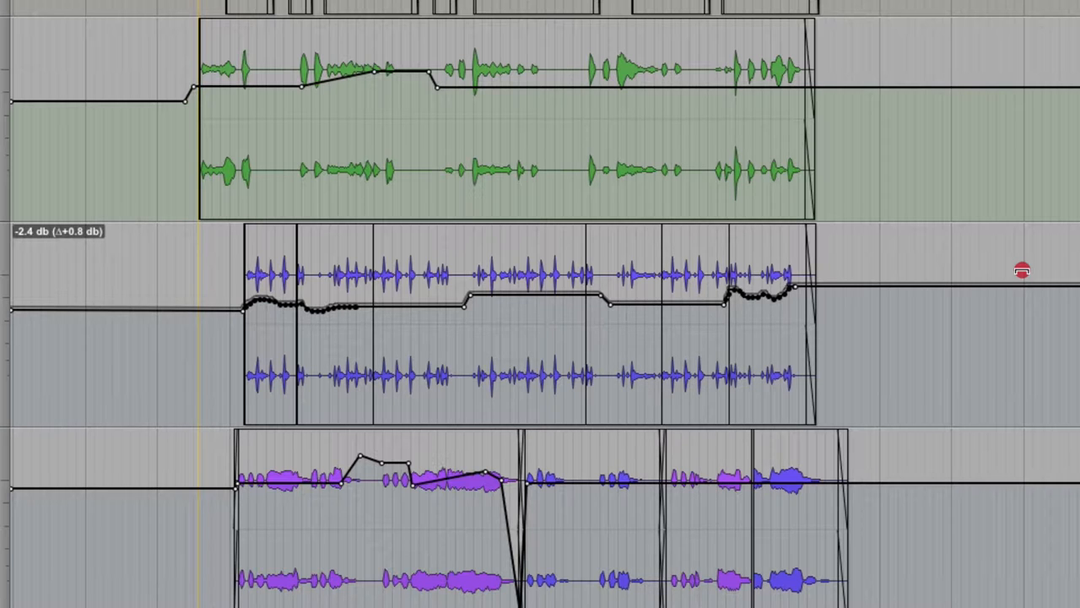
# Raise a section of EGtr's volume automation by 0.8 dB and view the drawing shapes
pyautogui.moveTo(1021, 270); pyautogui.dragTo(1019, 287)
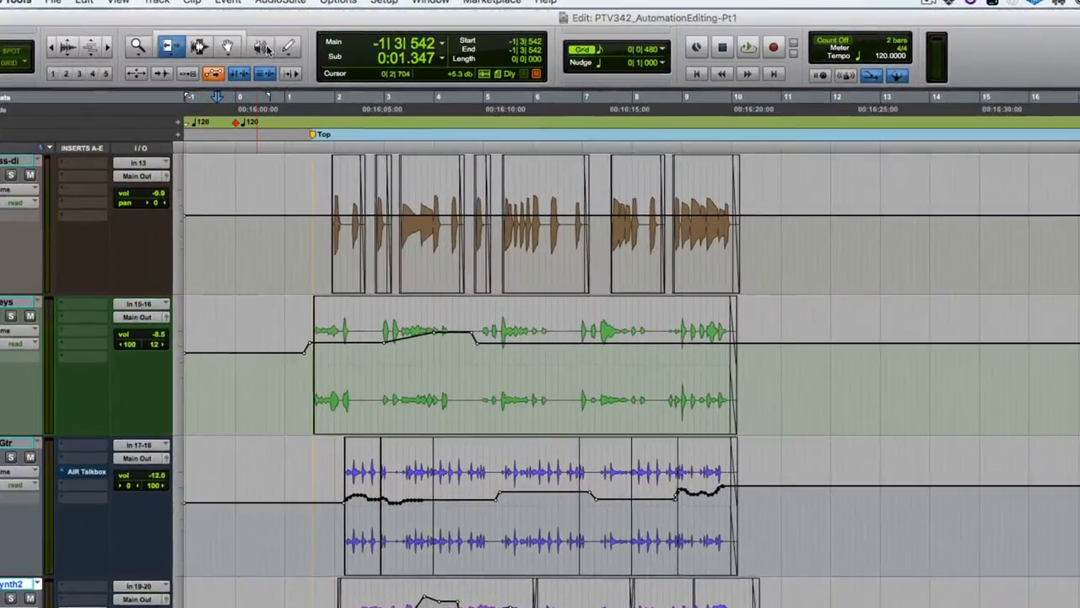
pyautogui.click(266, 48)
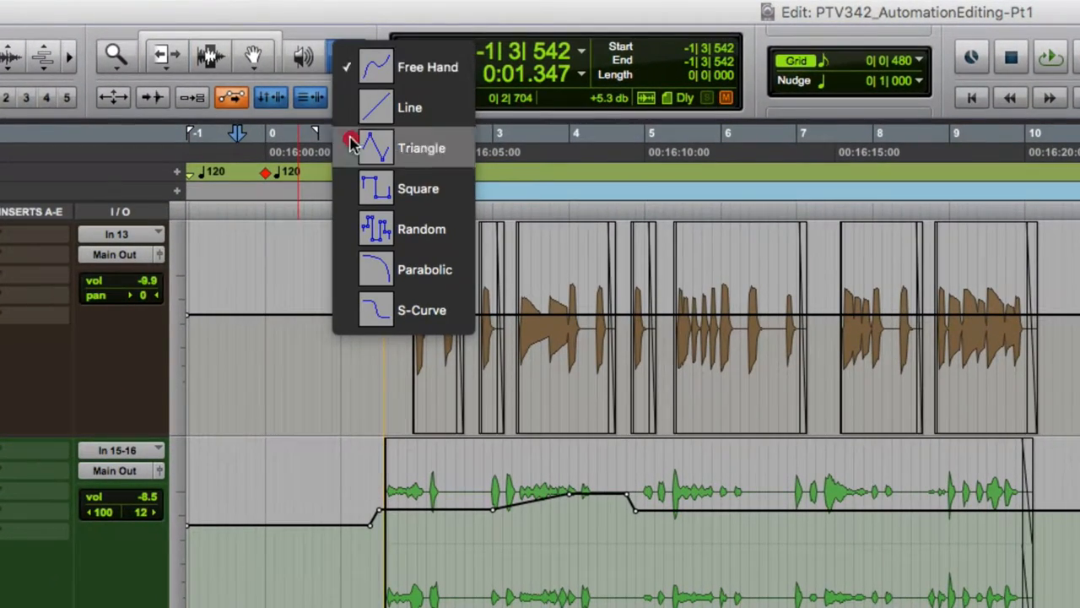
pyautogui.moveTo(397, 290)
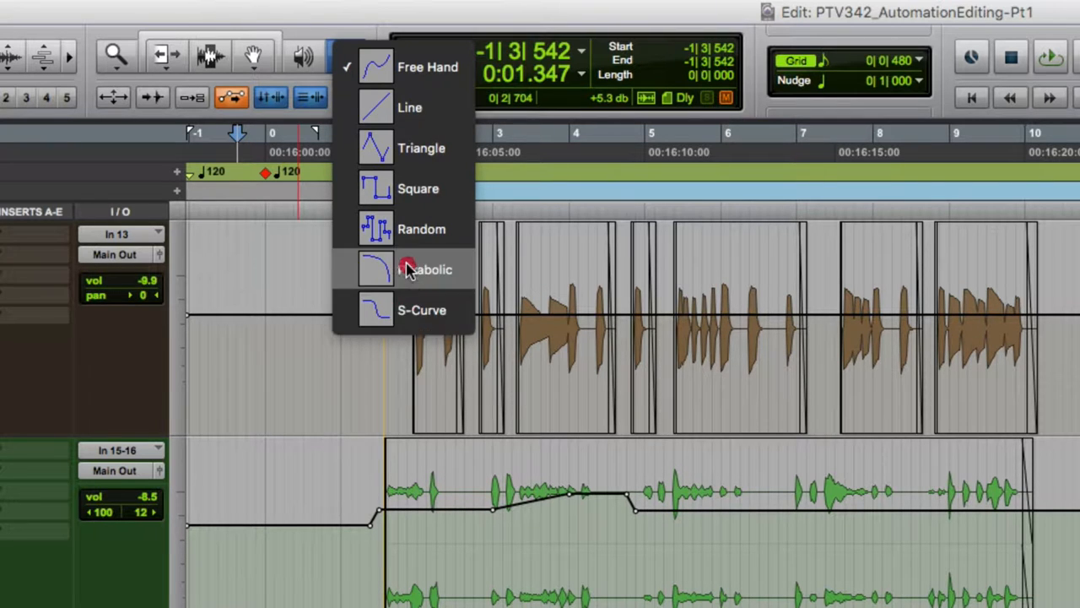
pyautogui.moveTo(410, 278)
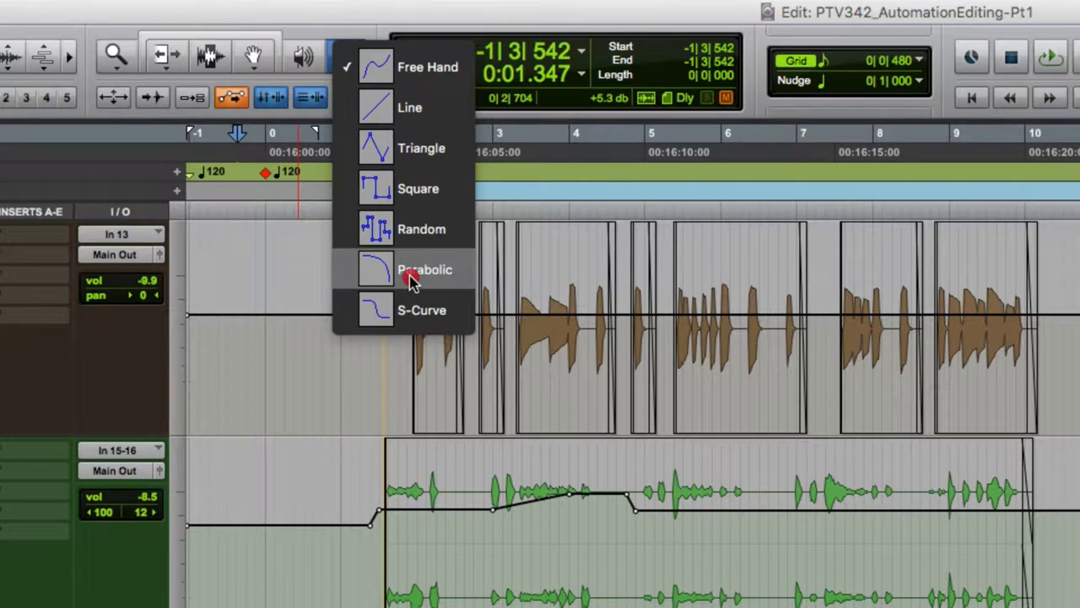
pyautogui.moveTo(413, 232)
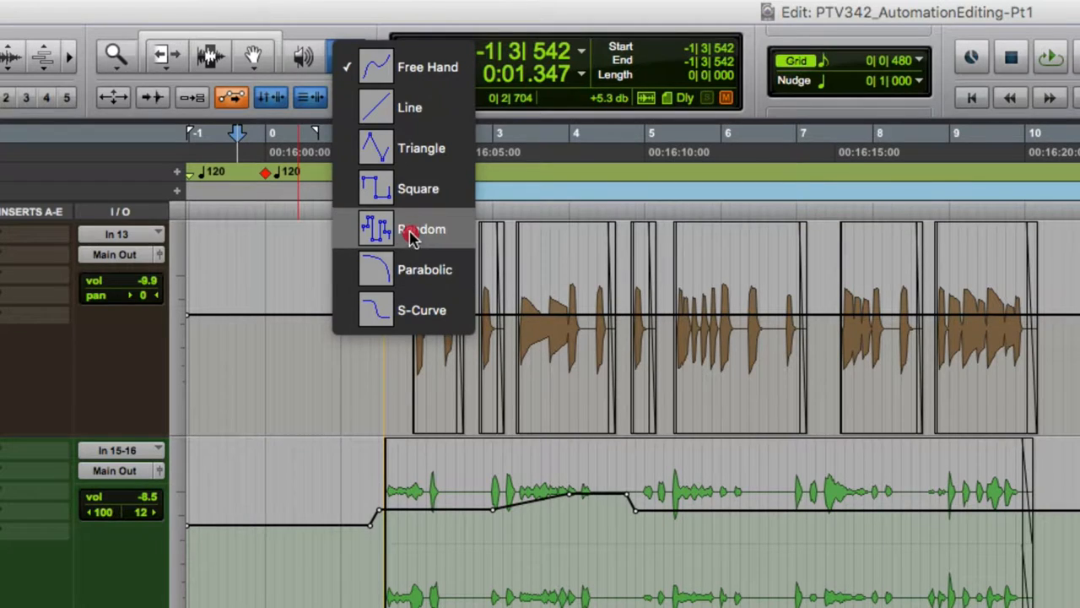
pyautogui.moveTo(409, 156)
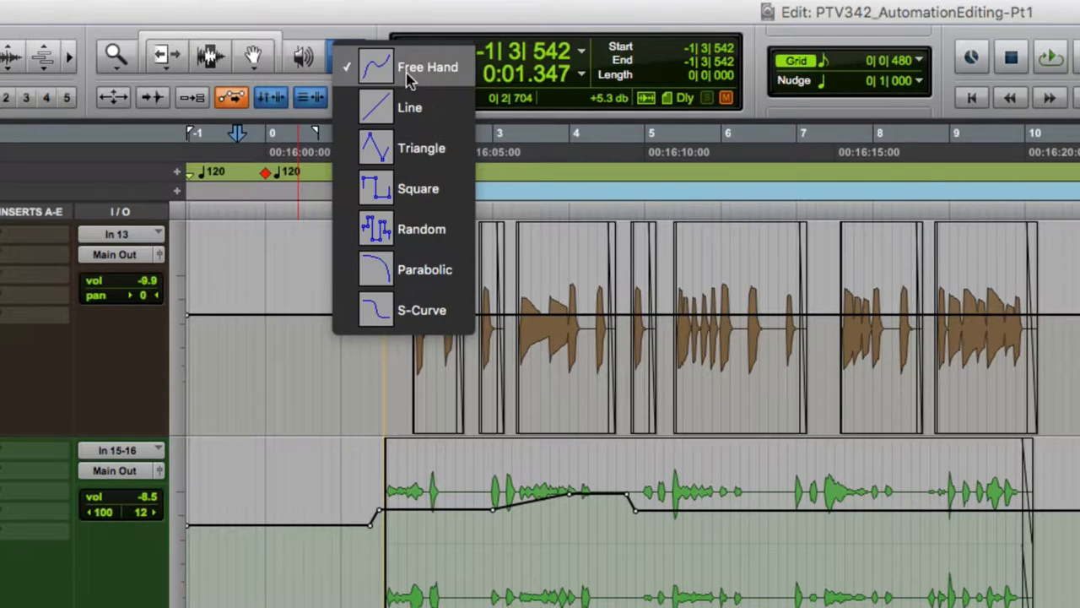
pyautogui.moveTo(409, 107)
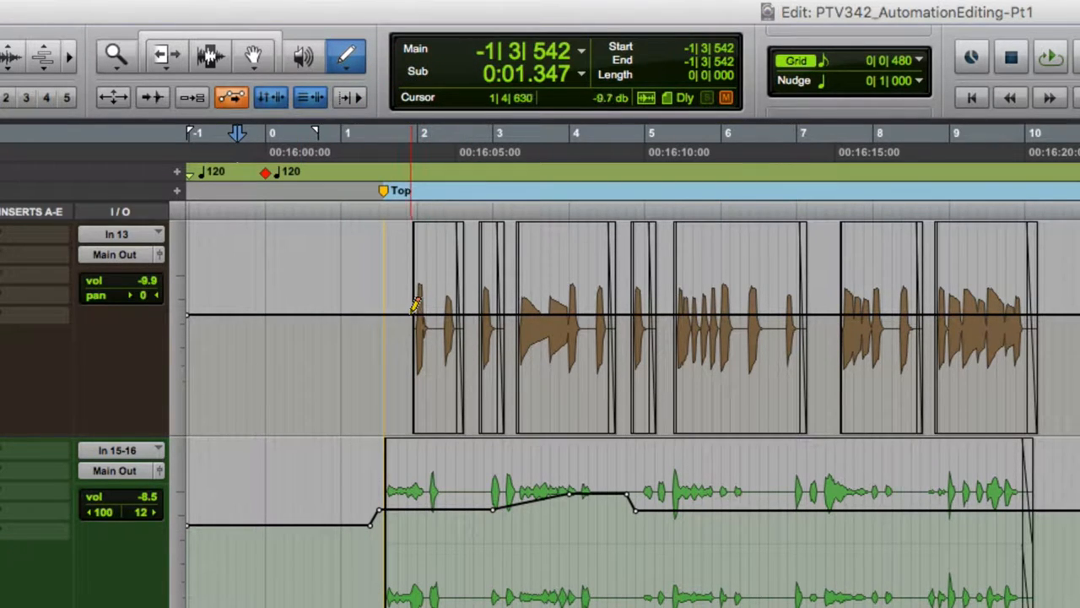
# Draw a freehand wavy volume curve across the bass clips toward the clip end
pyautogui.moveTo(414, 304); pyautogui.dragTo(642, 295)
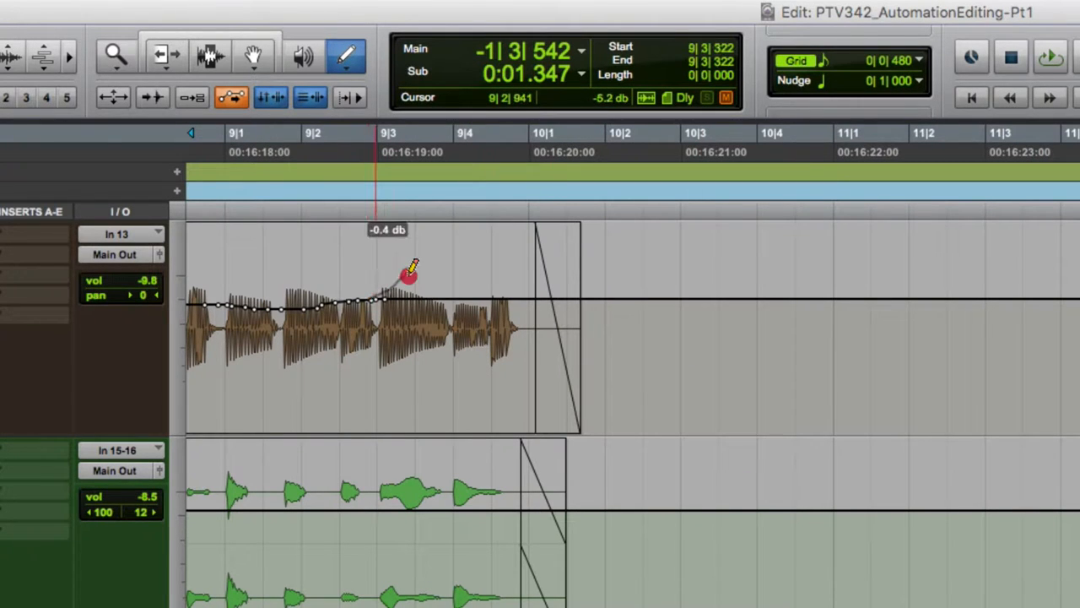
pyautogui.moveTo(413, 274); pyautogui.dragTo(511, 291)
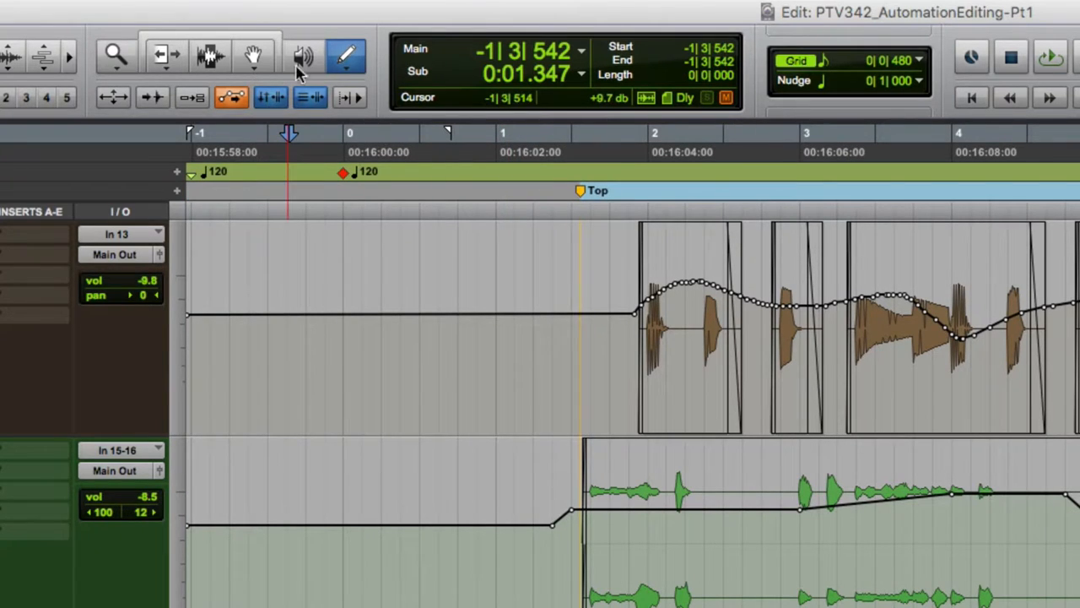
# Set the Pencil to Line and draw bass volume ramps peaking after bar 2, dipping near bar 4
pyautogui.click(345, 55)
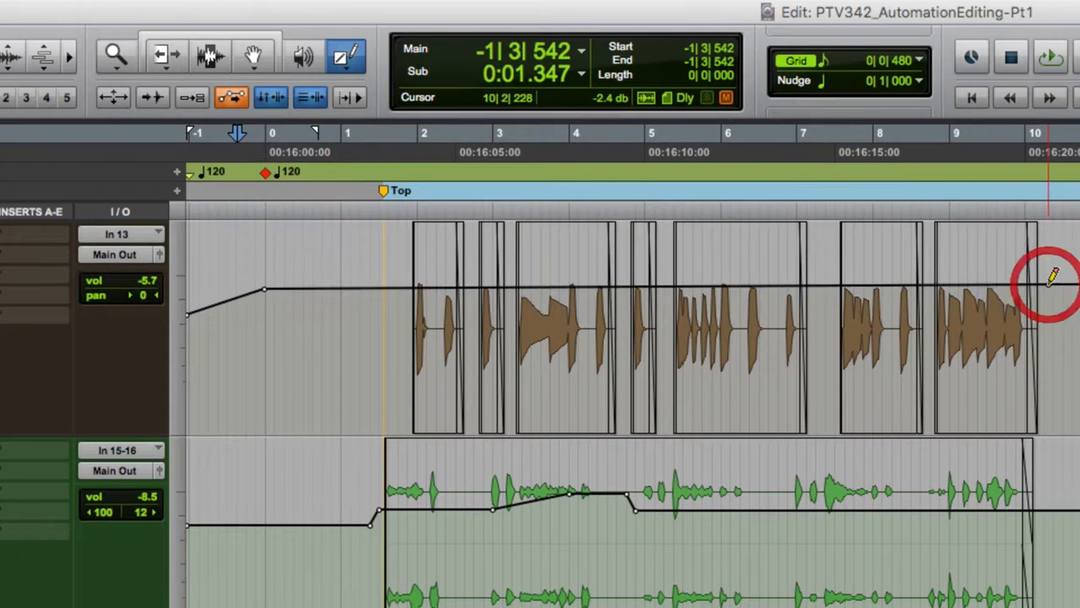
pyautogui.moveTo(1046, 278); pyautogui.dragTo(472, 257)
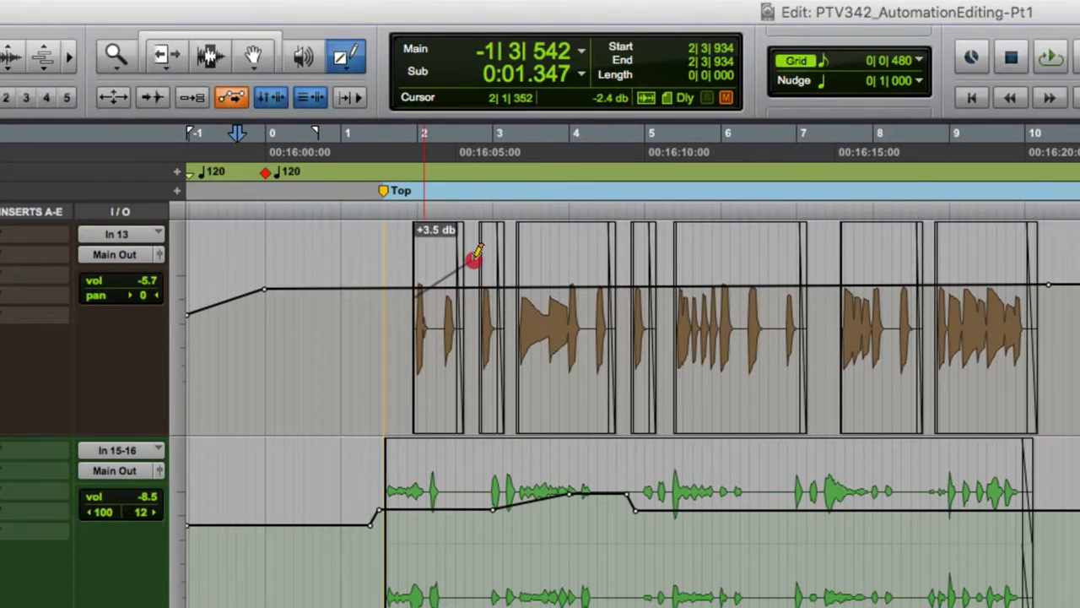
pyautogui.moveTo(477, 257); pyautogui.dragTo(684, 296)
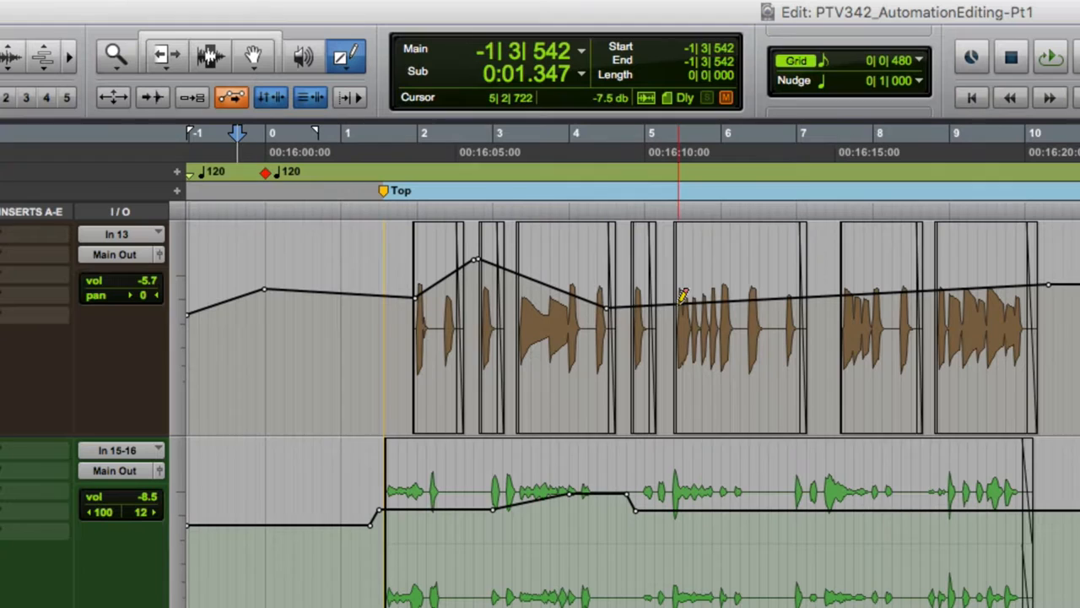
pyautogui.moveTo(679, 308); pyautogui.dragTo(810, 435)
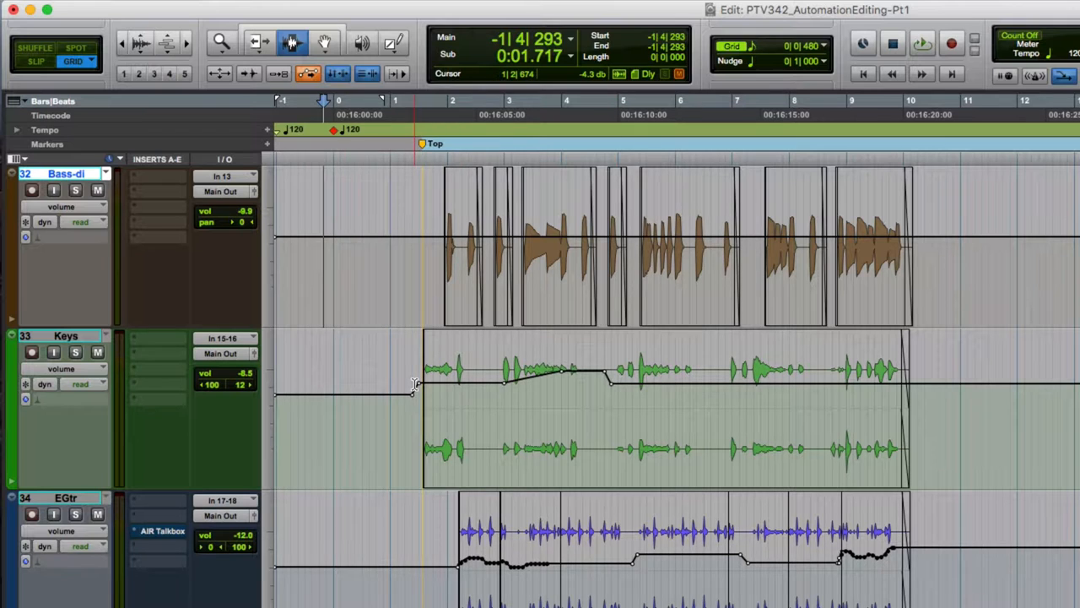
# Drag across the Edit window and place the Keys edit point at 6|4|000
pyautogui.moveTo(420, 384); pyautogui.dragTo(616, 384)
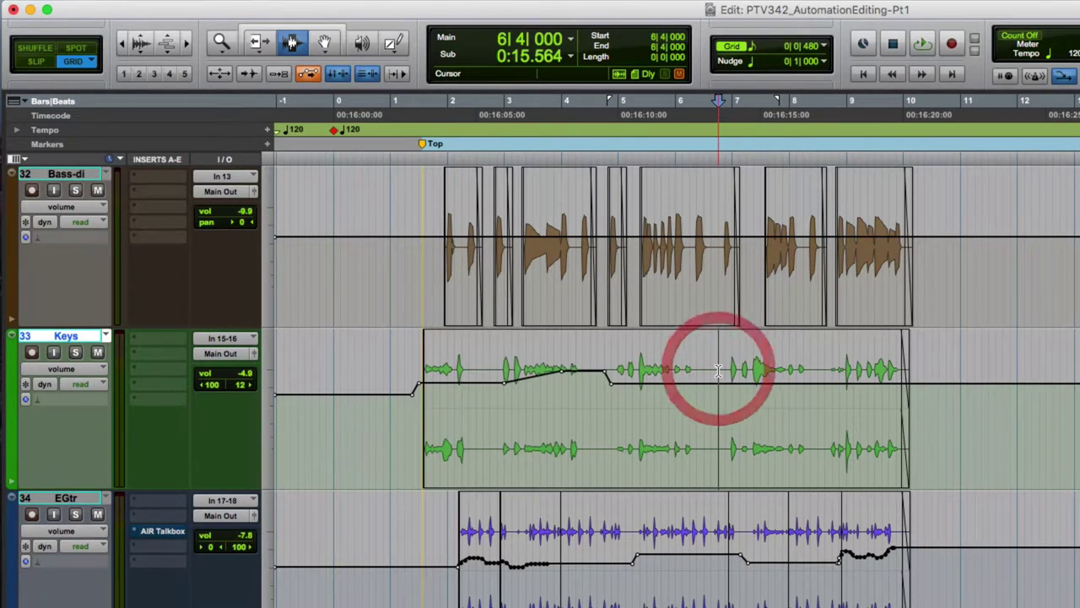
pyautogui.click(719, 369)
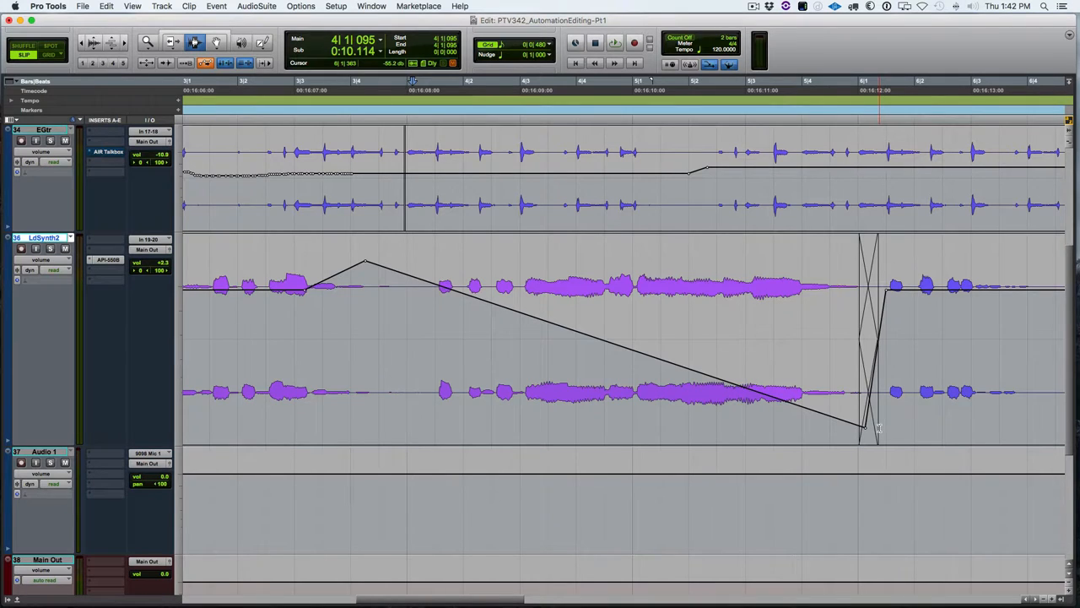
# Compare the sloping LdSynth2 volume line with undo, then cut the selected automation stretch
pyautogui.press('cmd+z')
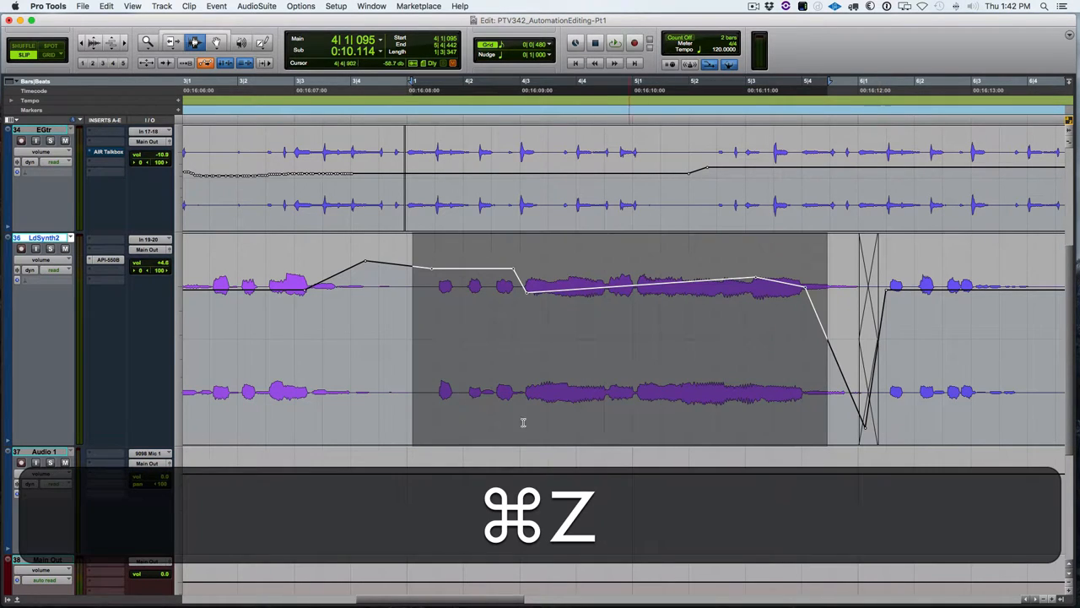
pyautogui.press('cmd+z')
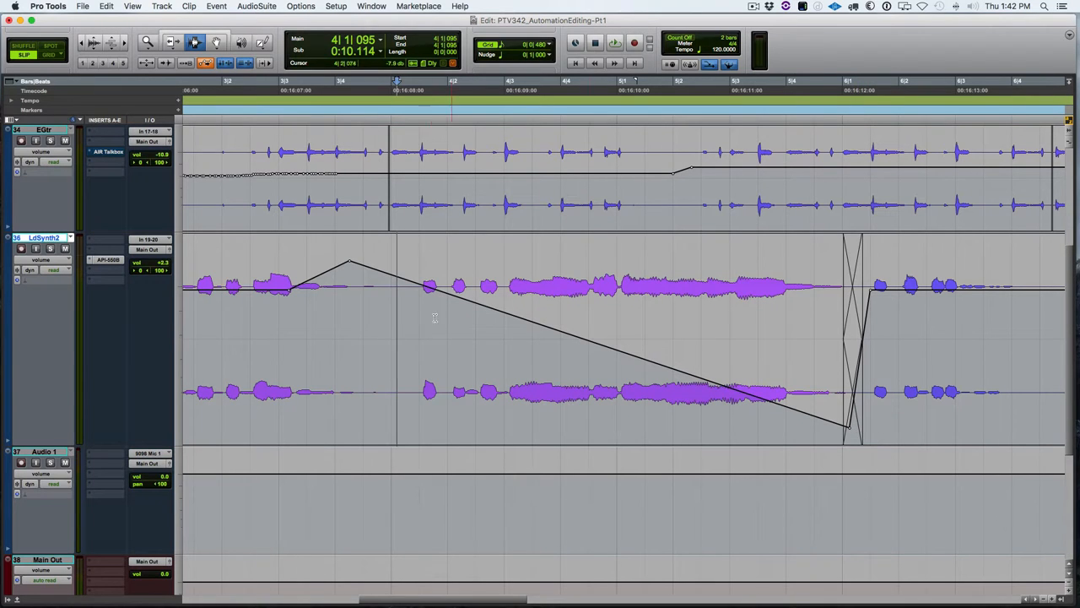
pyautogui.press('cmd+z')
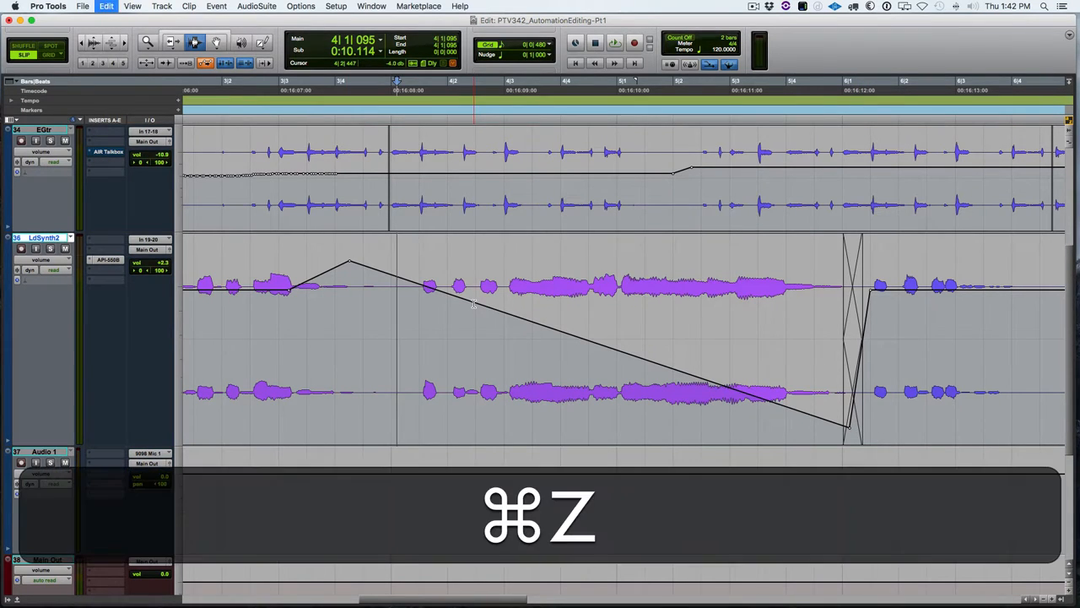
pyautogui.press('cmd+x')
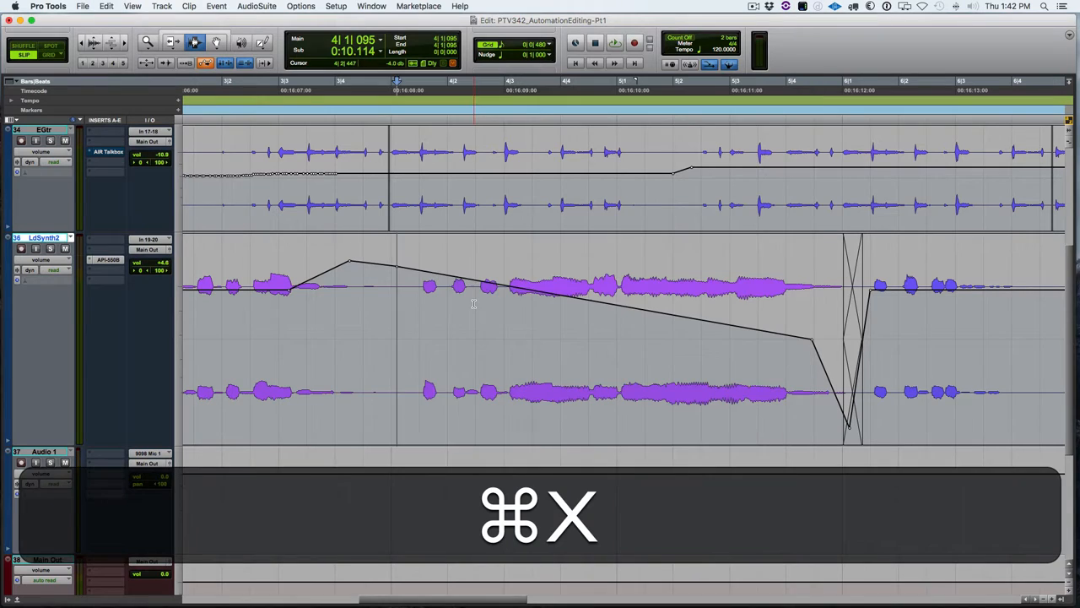
pyautogui.press('cmd+x')
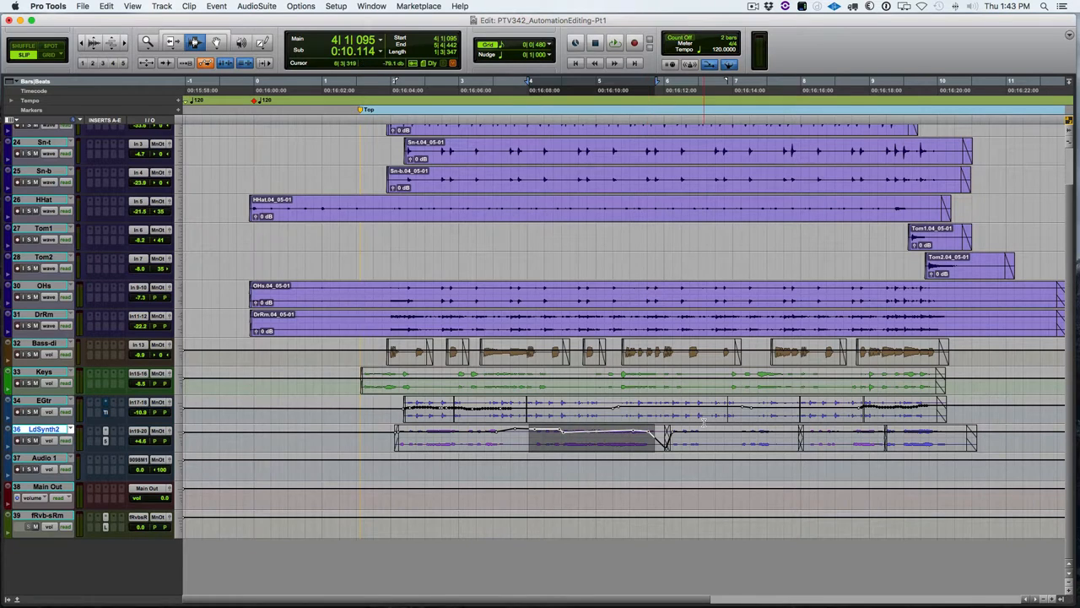
# Zoom out with R to fit the whole song and all tracks in view
pyautogui.press('r')
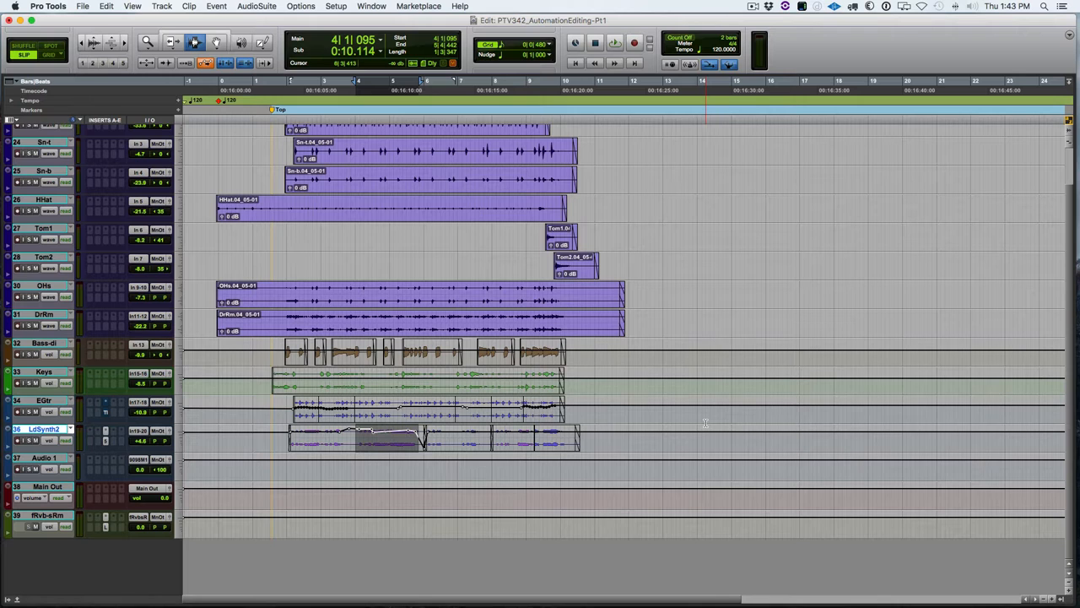
pyautogui.moveTo(211, 433)
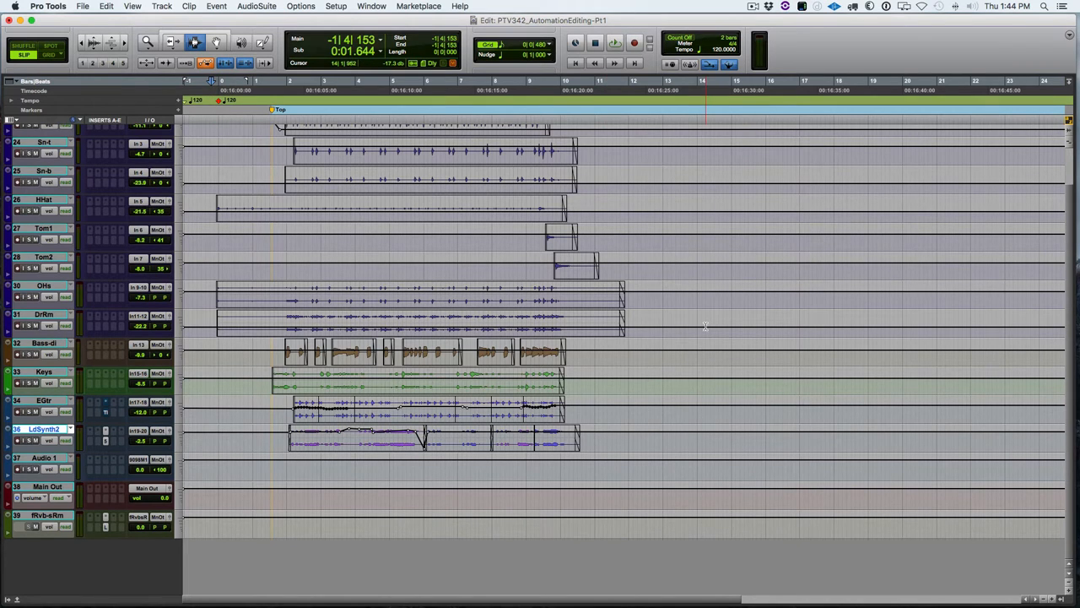
# Scroll up the Edit window to see the tracks' volume automation lines
pyautogui.scroll(3)
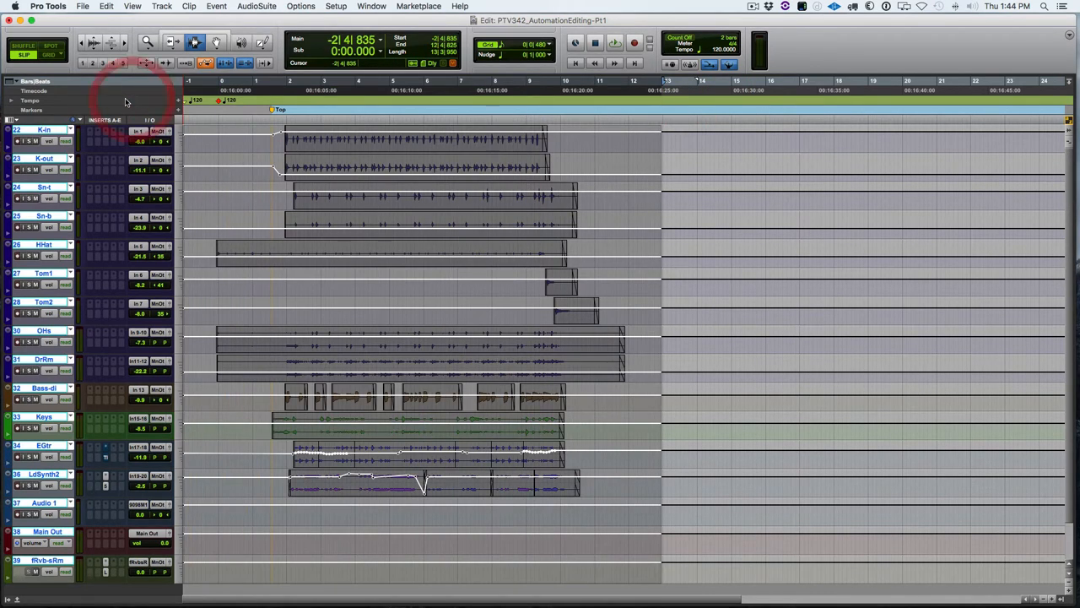
pyautogui.moveTo(125, 102)
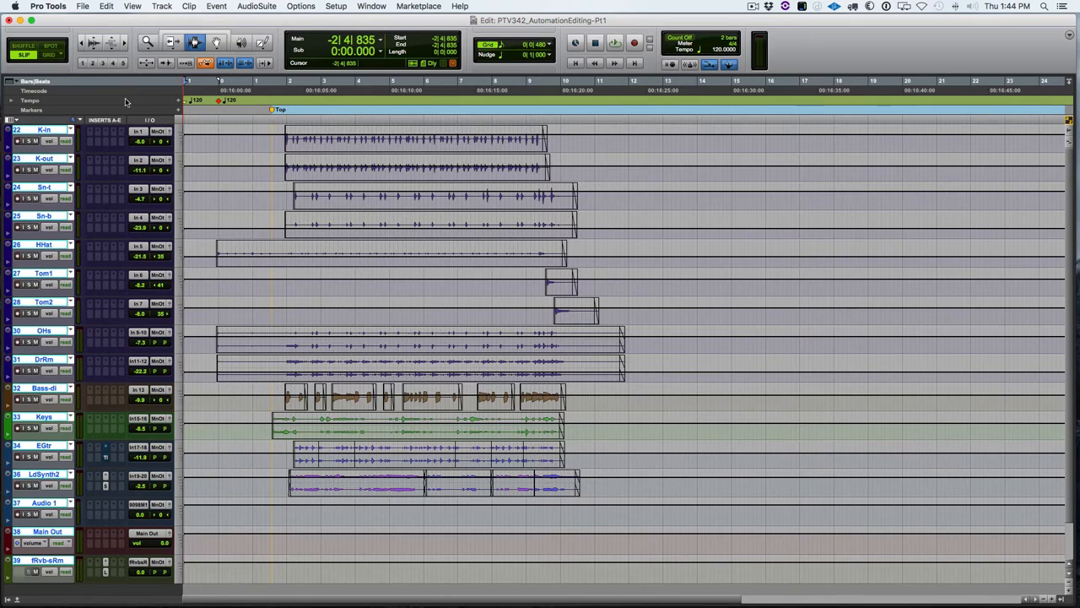
pyautogui.moveTo(101, 330)
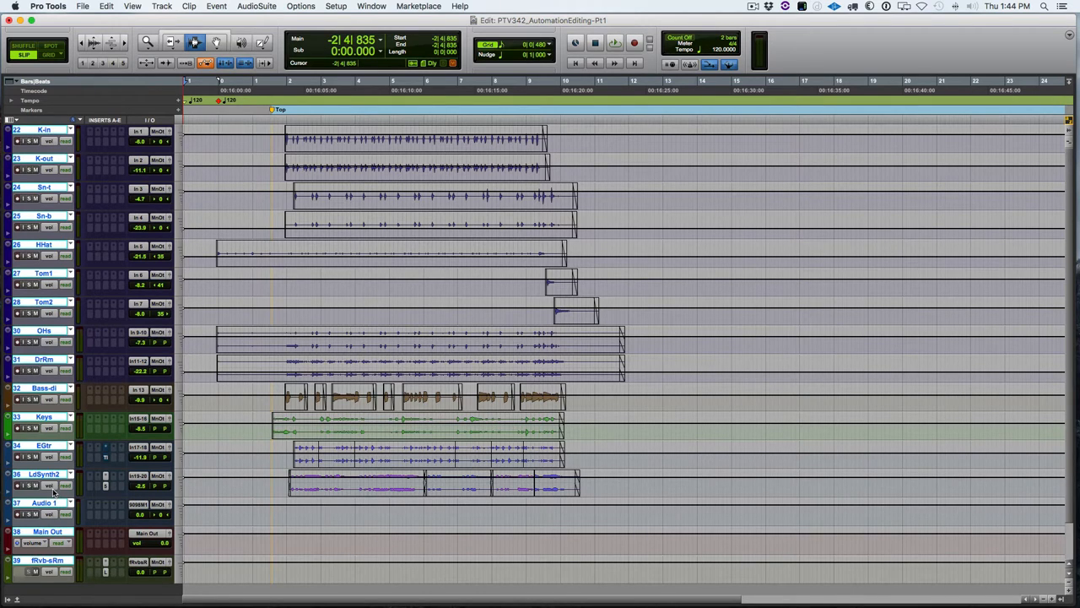
pyautogui.moveTo(53, 504)
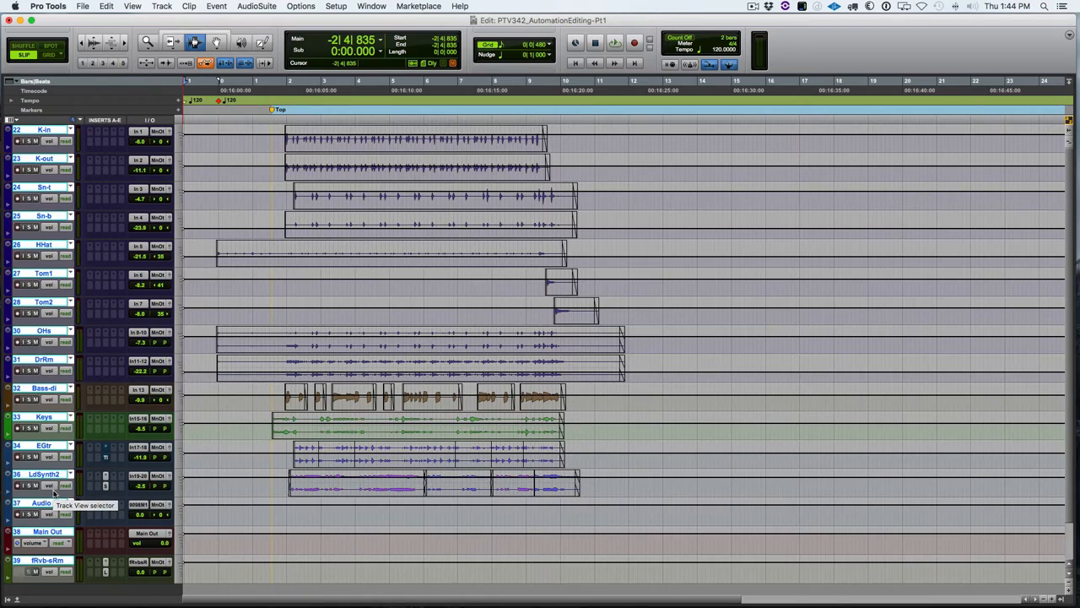